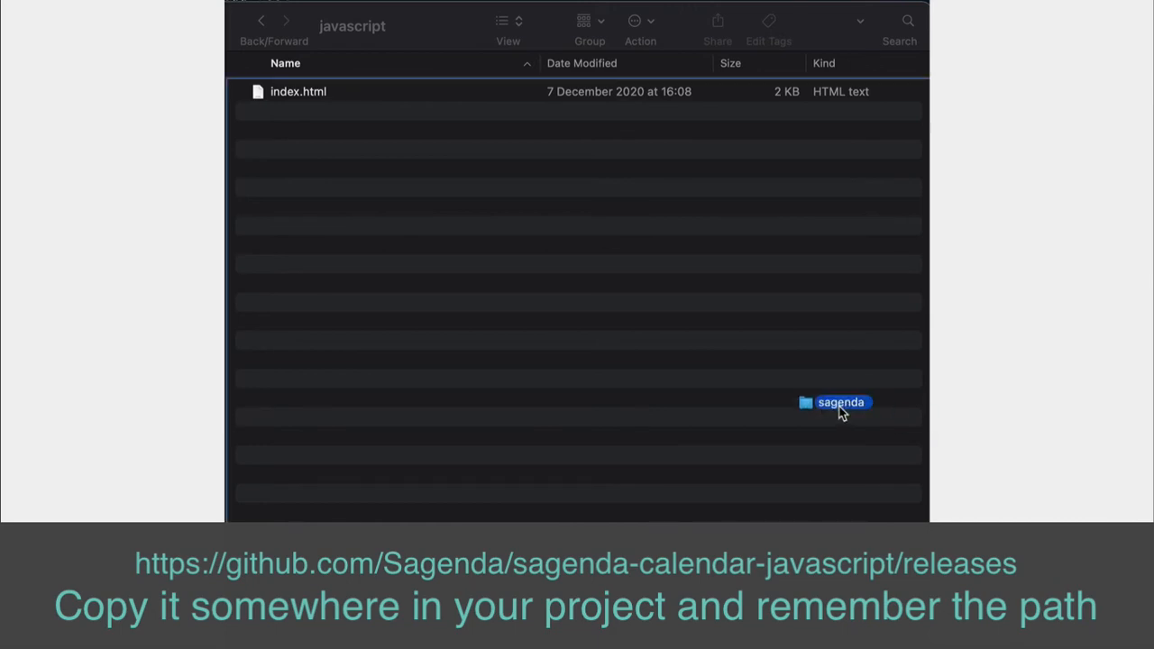
Step: Place the sagenda folder in the javascript project folder next to index.html
click(242, 110)
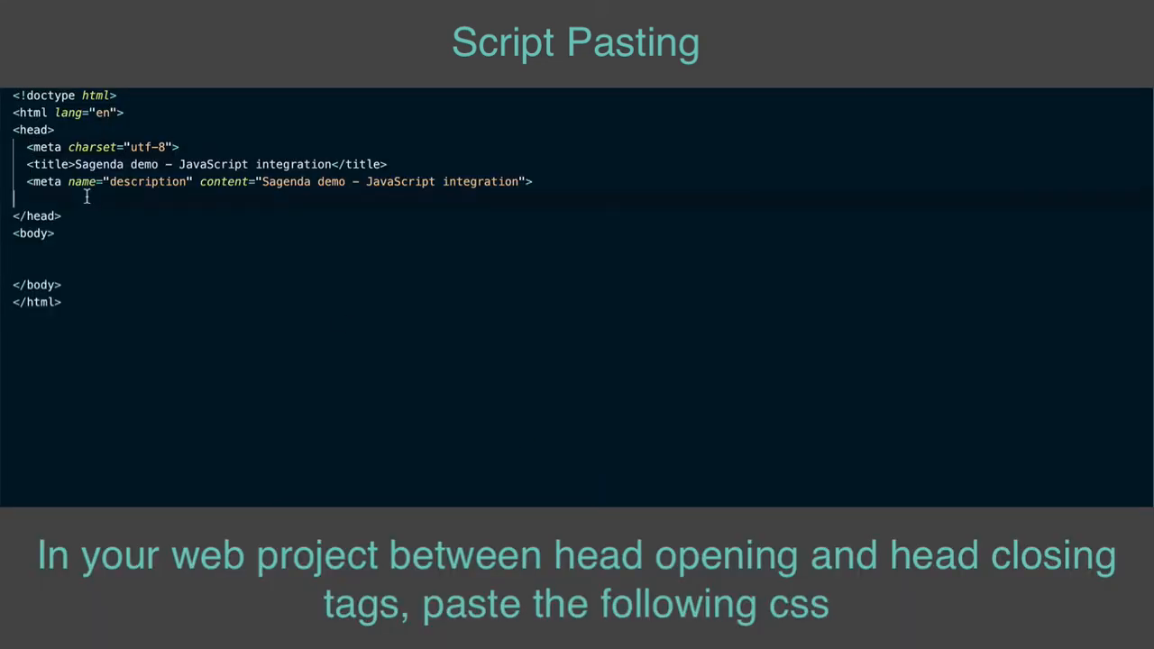
Step: Insert '<link href="./sagenda/styles.css" rel="stylesheet" />' into index.html's head
text(<link href="./sagenda/styles.css" rel="stylesheet" />)
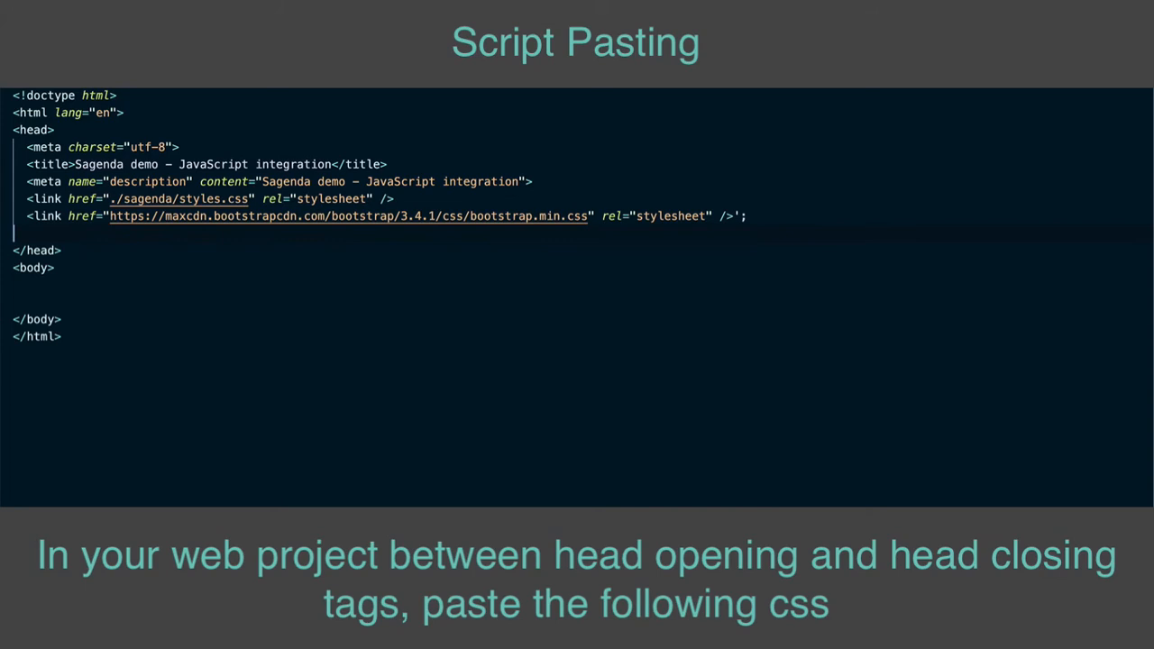